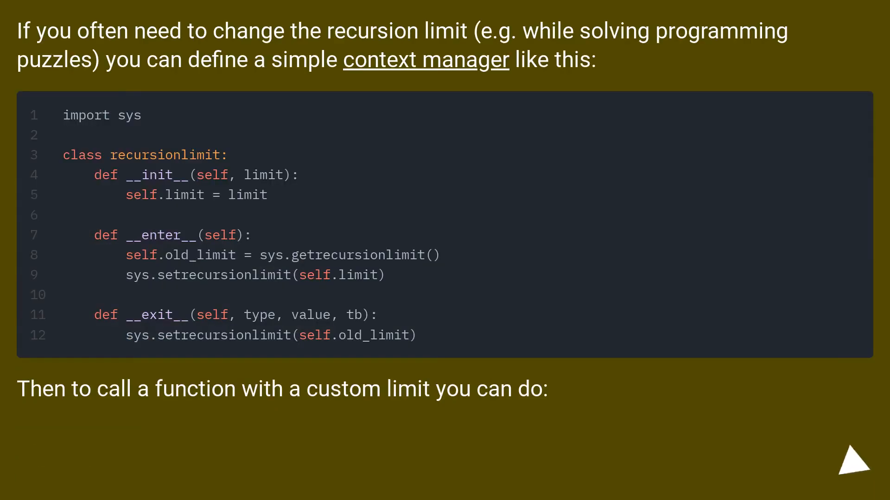
pyautogui.click(853, 463)
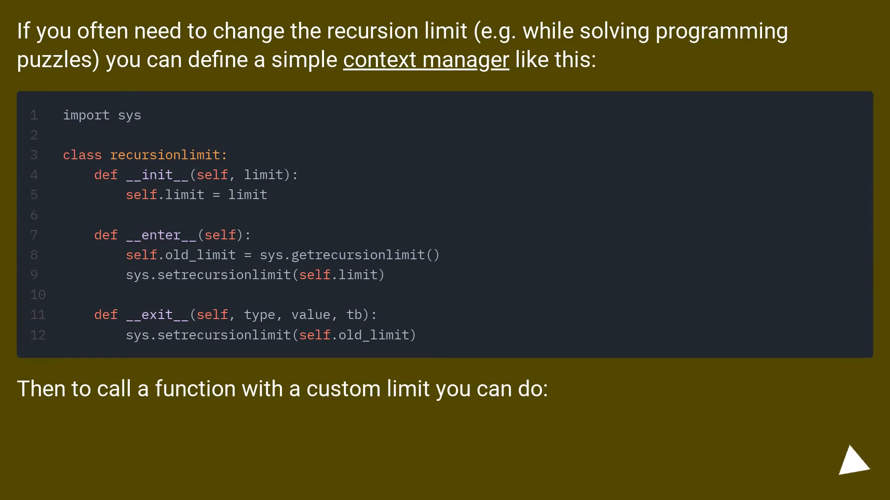
pyautogui.click(853, 462)
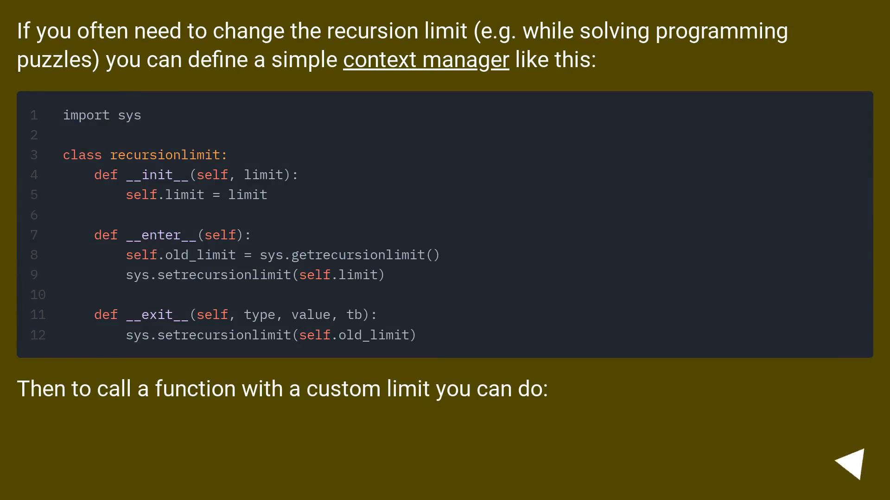
pyautogui.click(853, 470)
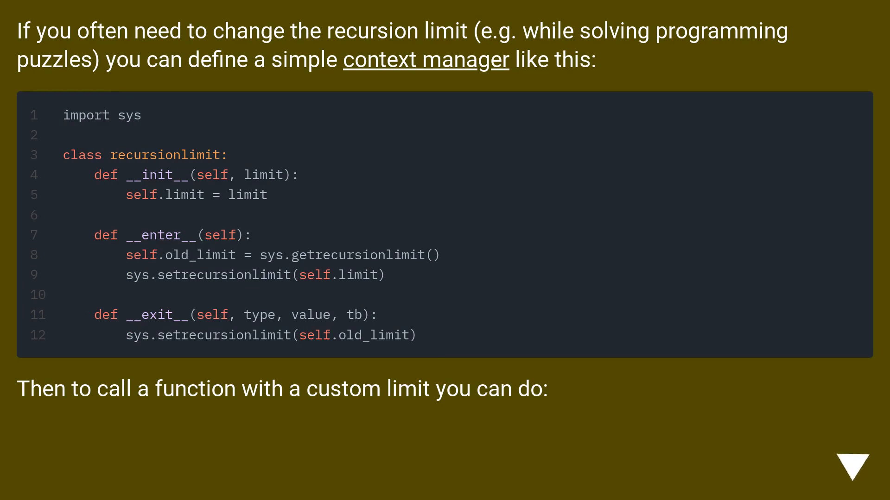
pyautogui.click(852, 464)
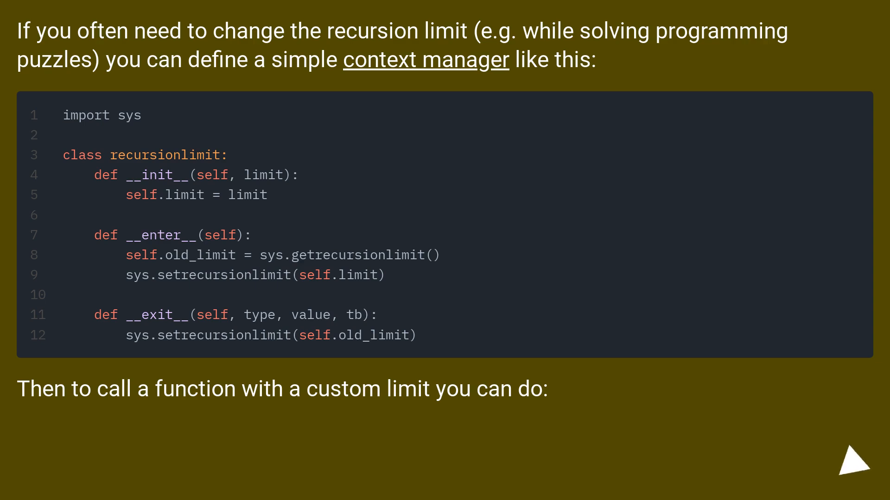